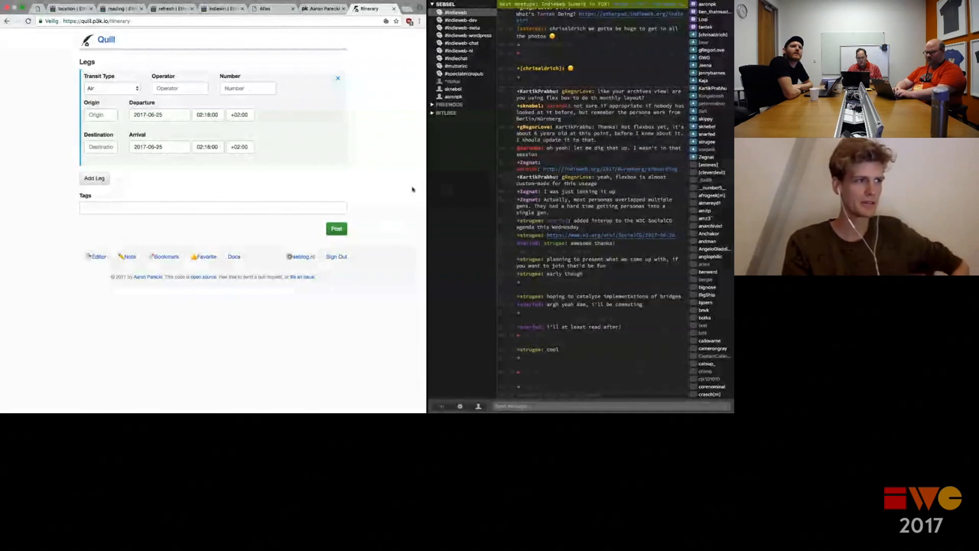
Review Quill's transit type options, keep Air selected, and open the Quill docs introduction.
{"action": "left_click", "coordinate": [111, 88]}
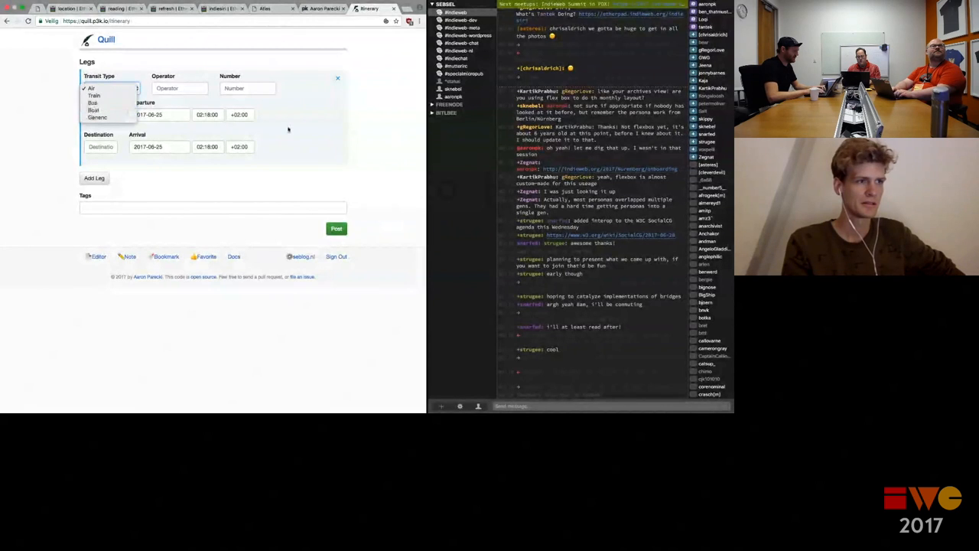
{"action": "left_click", "coordinate": [111, 88]}
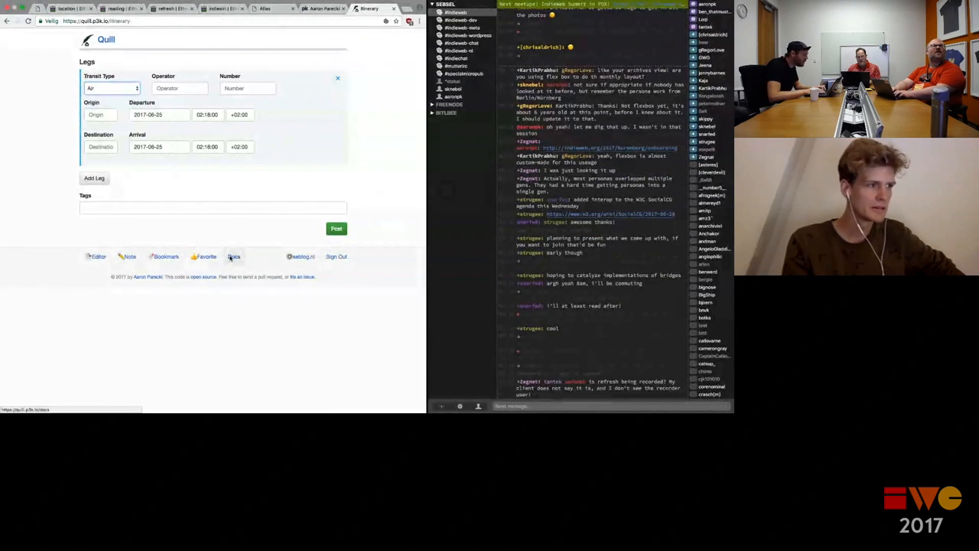
{"action": "left_click", "coordinate": [233, 256]}
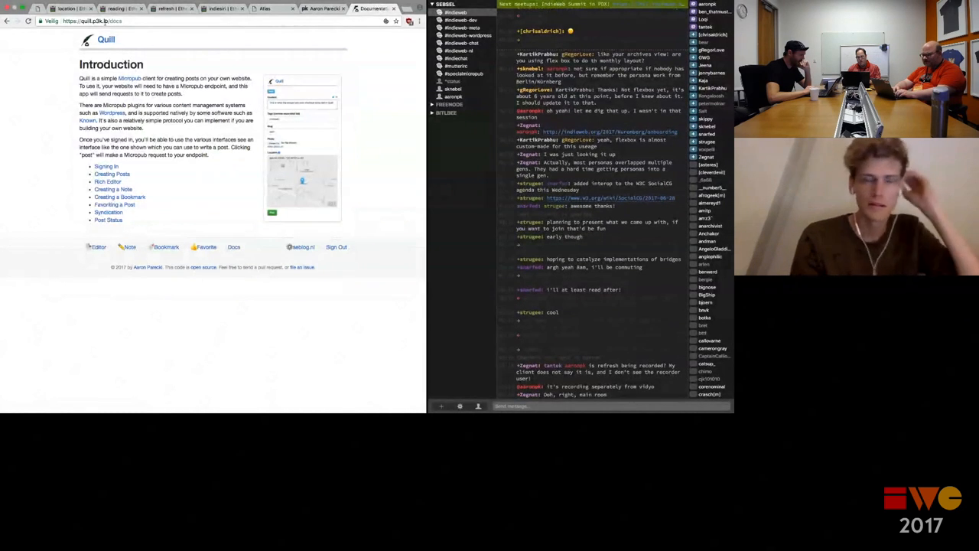
Follow the link to the p3k documentation at docs.p3k.io.
{"action": "left_click", "coordinate": [107, 21]}
{"action": "type", "text": "docs"}
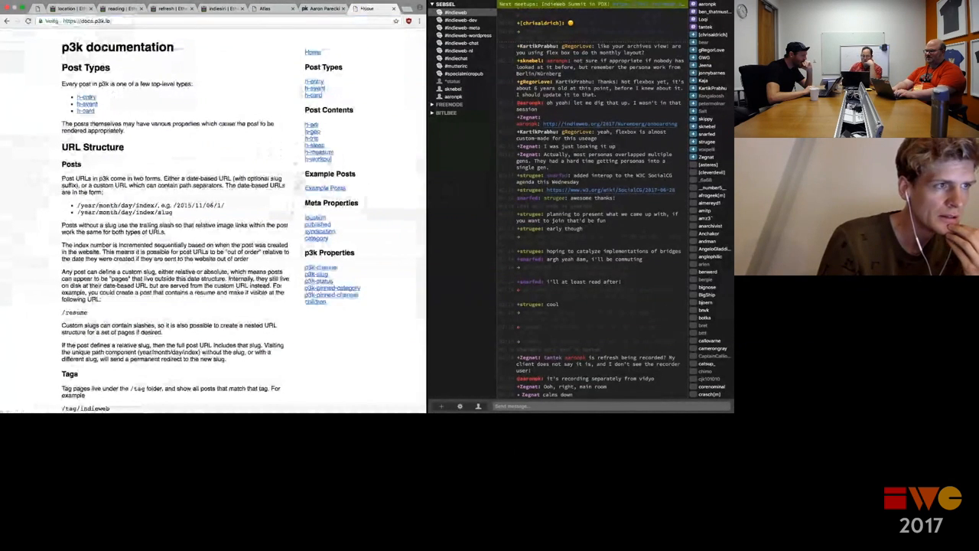
Scroll down through the p3k documentation home page toward Example Posts.
{"action": "scroll", "scroll_direction": "down", "scroll_amount": 3}
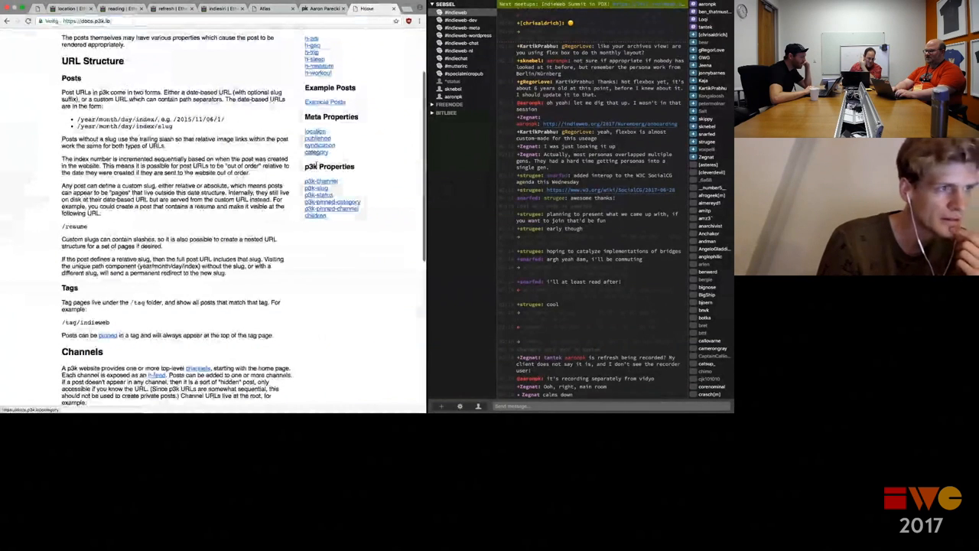
{"action": "scroll", "scroll_direction": "down", "scroll_amount": 3}
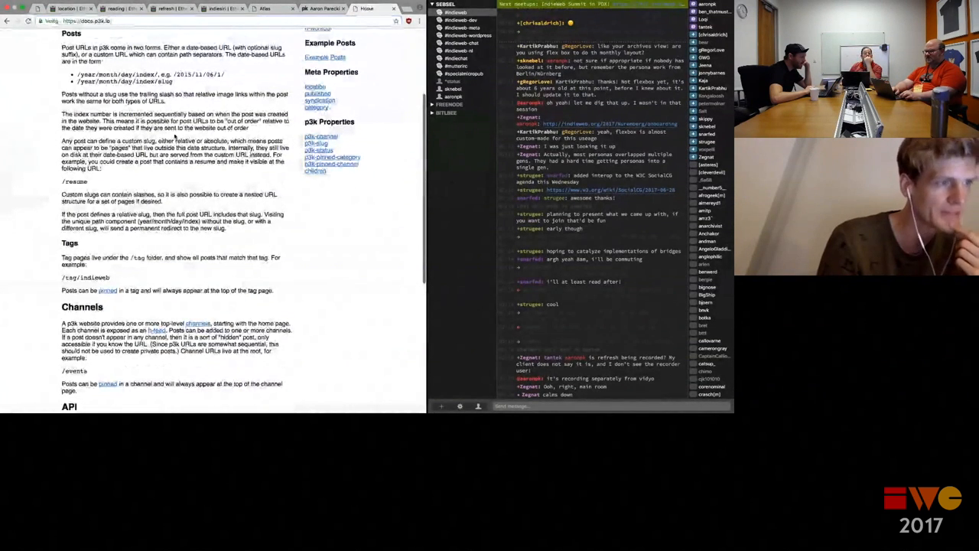
{"action": "scroll", "scroll_direction": "down", "scroll_amount": 3}
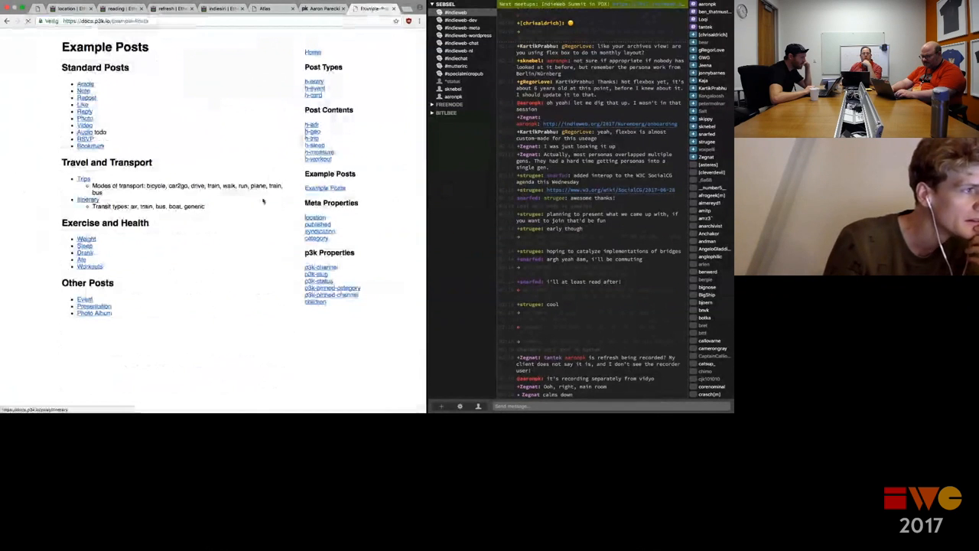
Open the Itinerary example under Travel and Transport.
{"action": "left_click", "coordinate": [87, 199]}
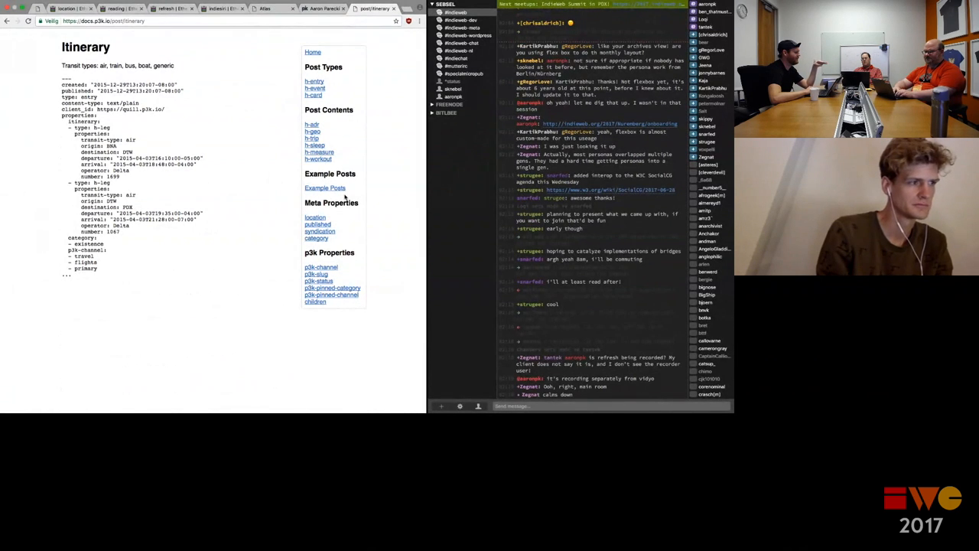
Open the Trips example post from the Example Posts list.
{"action": "left_click", "coordinate": [324, 188]}
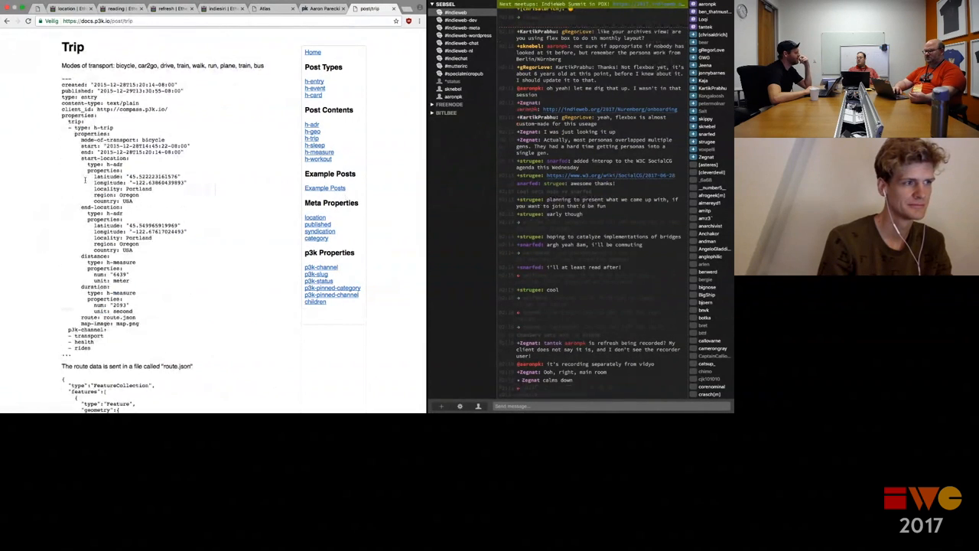
Scroll down through the Trip example page.
{"action": "scroll", "scroll_direction": "down", "scroll_amount": 3}
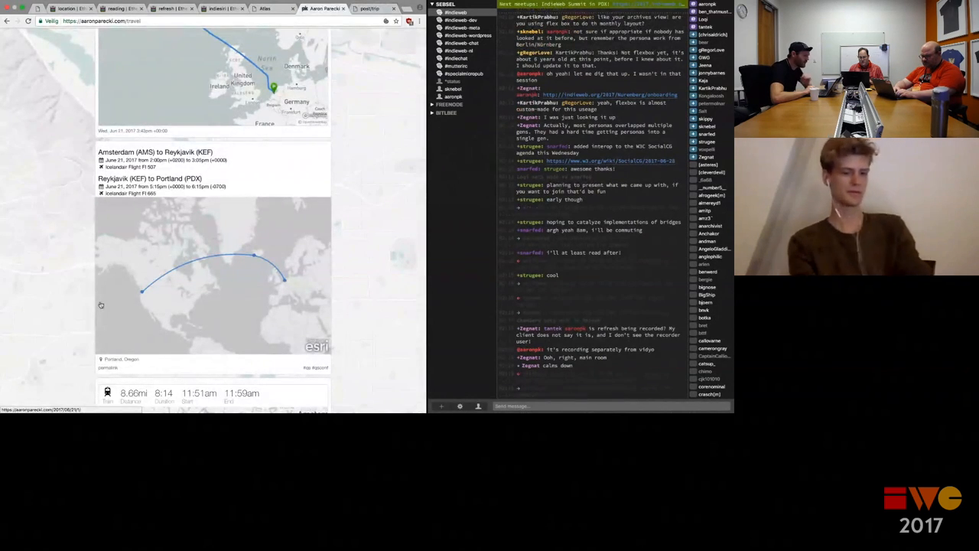
Open a new browser tab and enter indieweb.org in the address bar.
{"action": "left_click", "coordinate": [380, 8]}
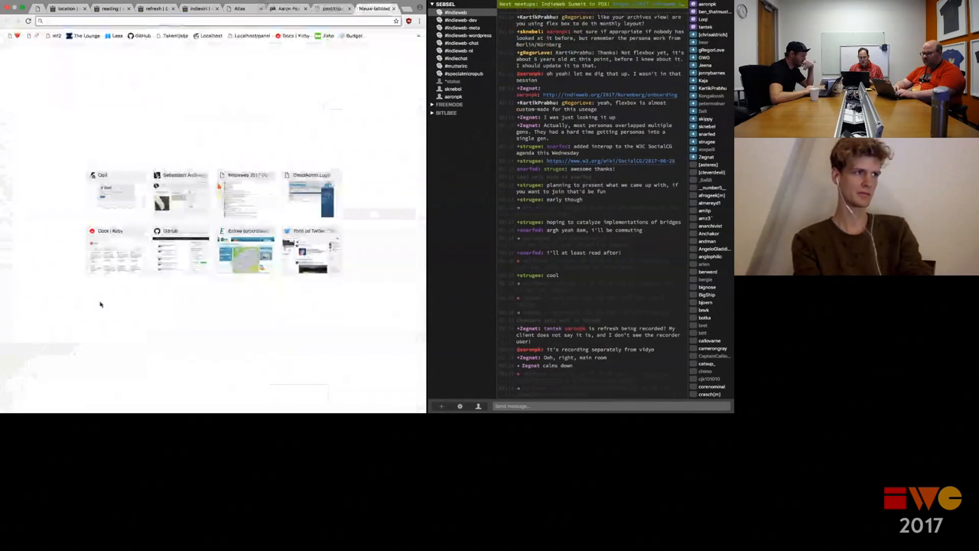
{"action": "type", "text": "indieweb.org"}
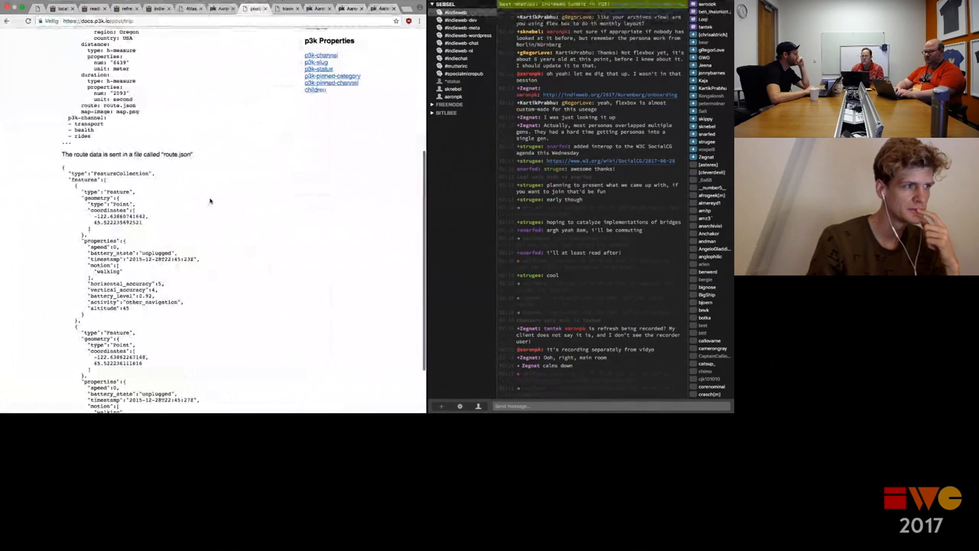
{"action": "scroll", "scroll_direction": "down", "scroll_amount": 3}
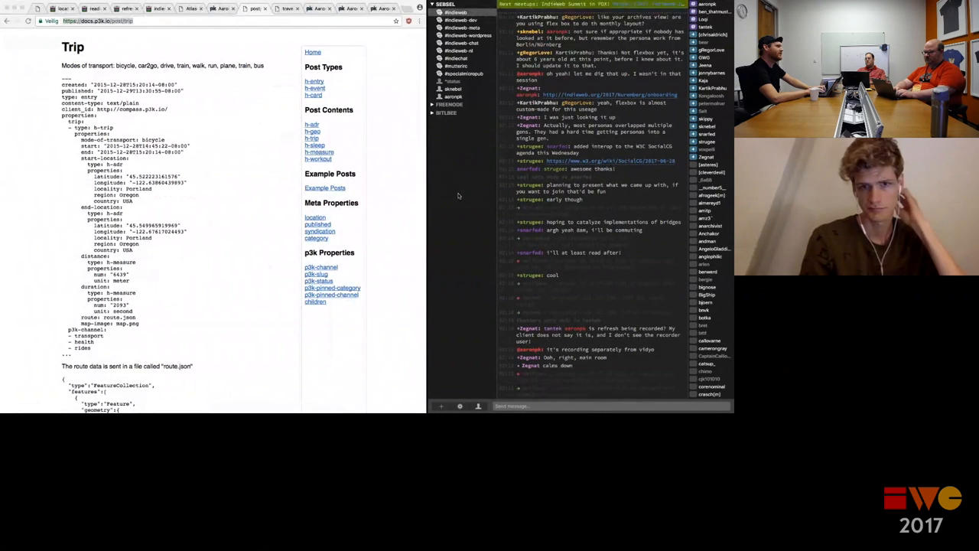
Scroll through the Trip post type documentation page.
{"action": "scroll", "scroll_direction": "down", "scroll_amount": 3}
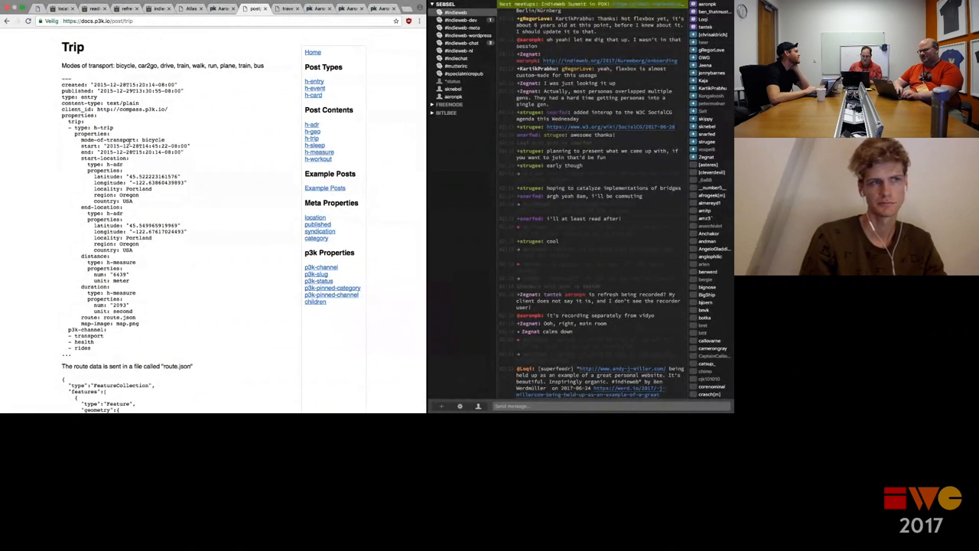
Scroll through Aaron Parecki's train trip posts and their route maps.
{"action": "scroll", "scroll_direction": "down", "scroll_amount": 3}
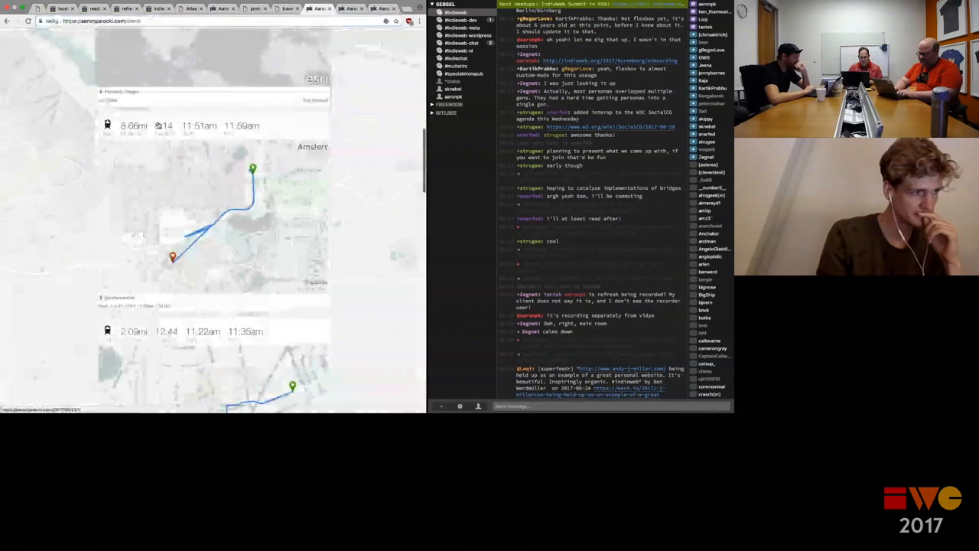
Scroll through older trip posts toward the June 23, 2017 Portland walk.
{"action": "scroll", "scroll_direction": "down", "scroll_amount": 3}
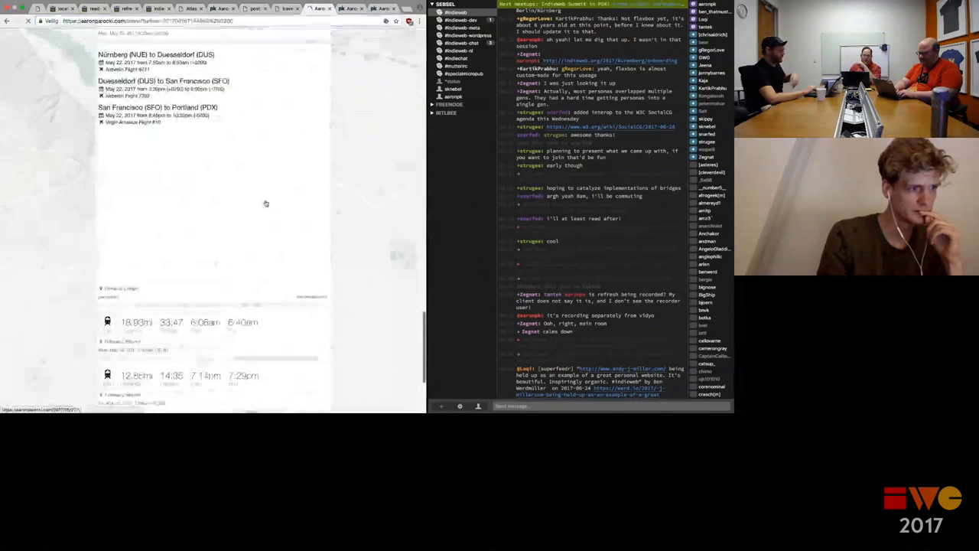
{"action": "scroll", "scroll_direction": "down", "scroll_amount": 3}
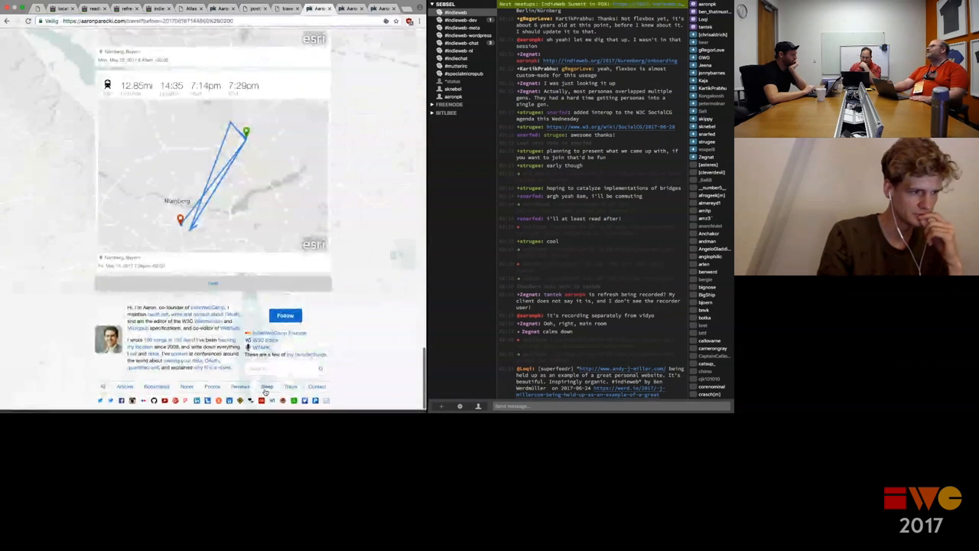
{"action": "scroll", "scroll_direction": "down", "scroll_amount": 3}
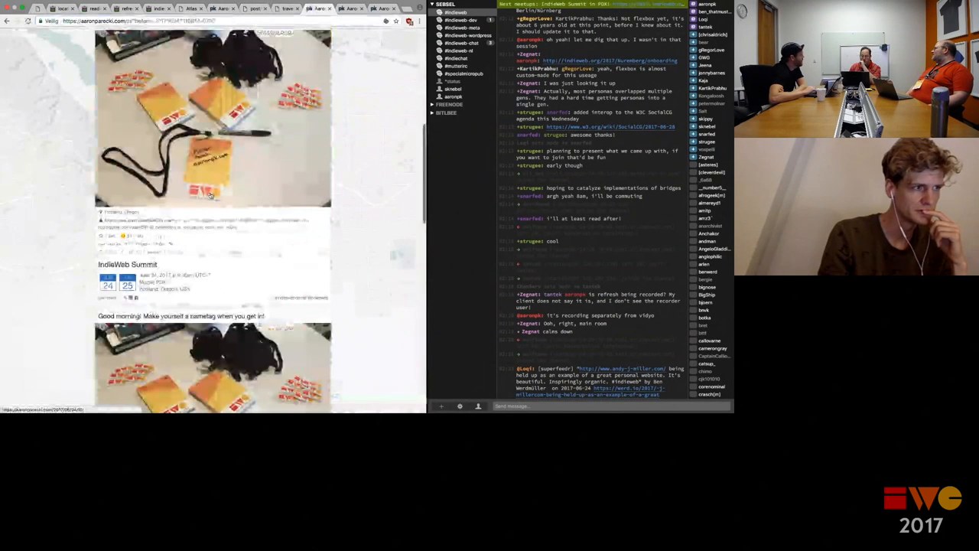
{"action": "scroll", "scroll_direction": "down", "scroll_amount": 3}
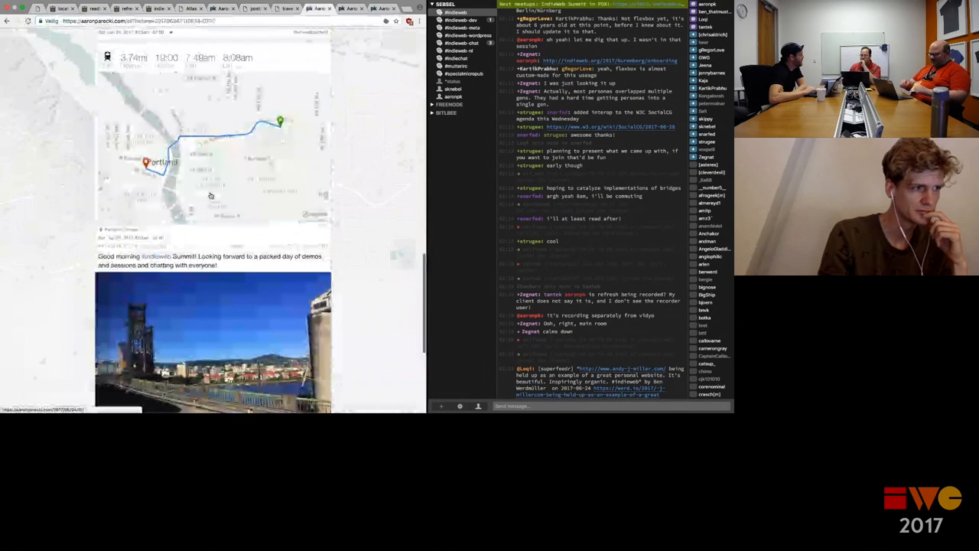
{"action": "scroll", "scroll_direction": "down", "scroll_amount": 3}
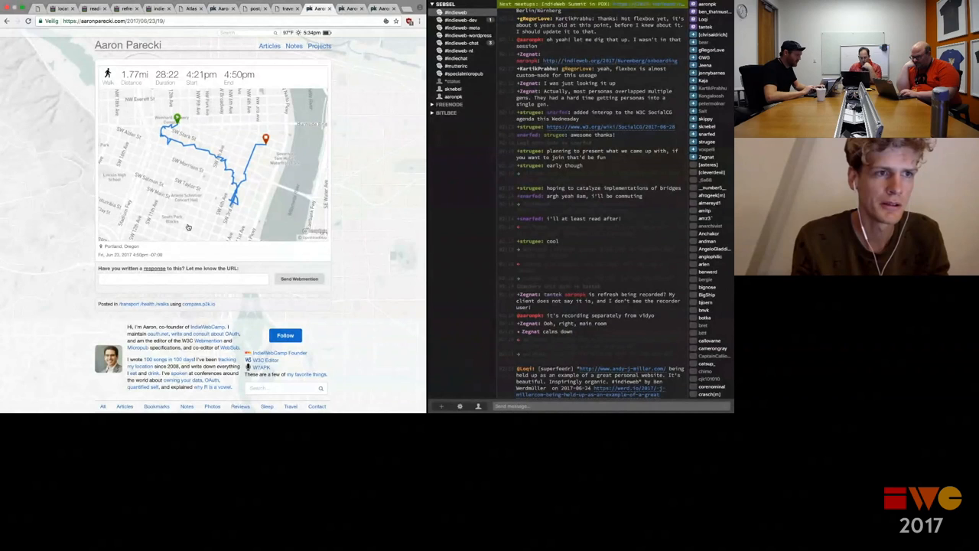
{"action": "scroll", "scroll_direction": "down", "scroll_amount": 3}
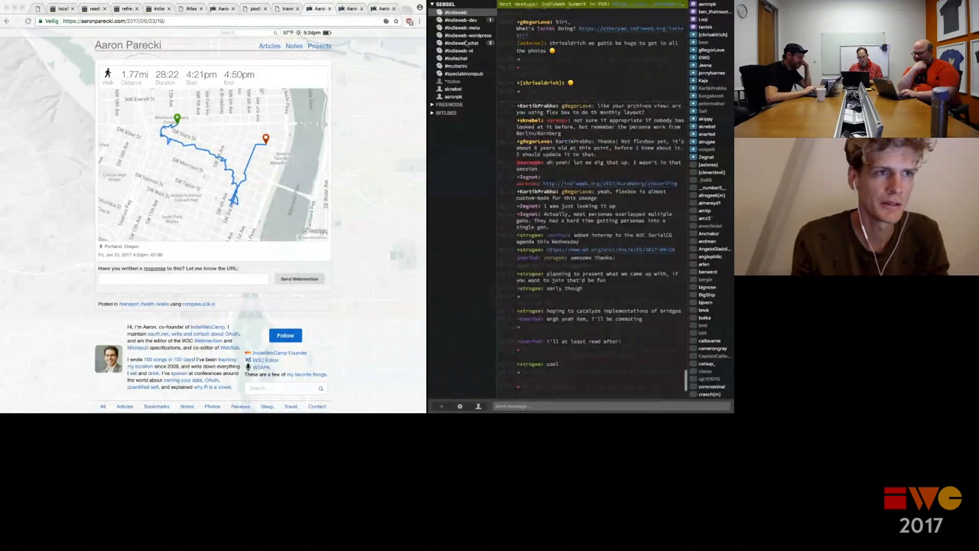
{"action": "left_click", "coordinate": [461, 42]}
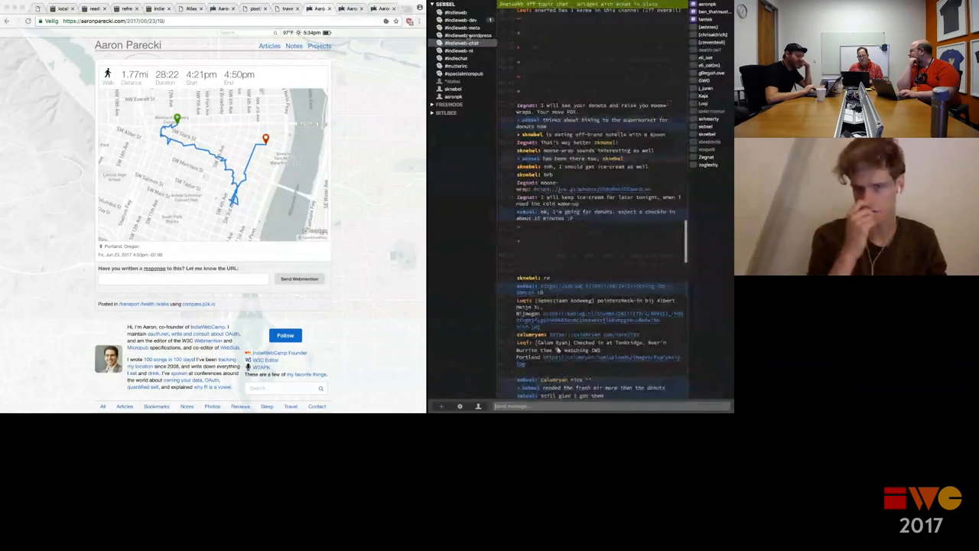
{"action": "scroll", "scroll_direction": "down", "scroll_amount": 3}
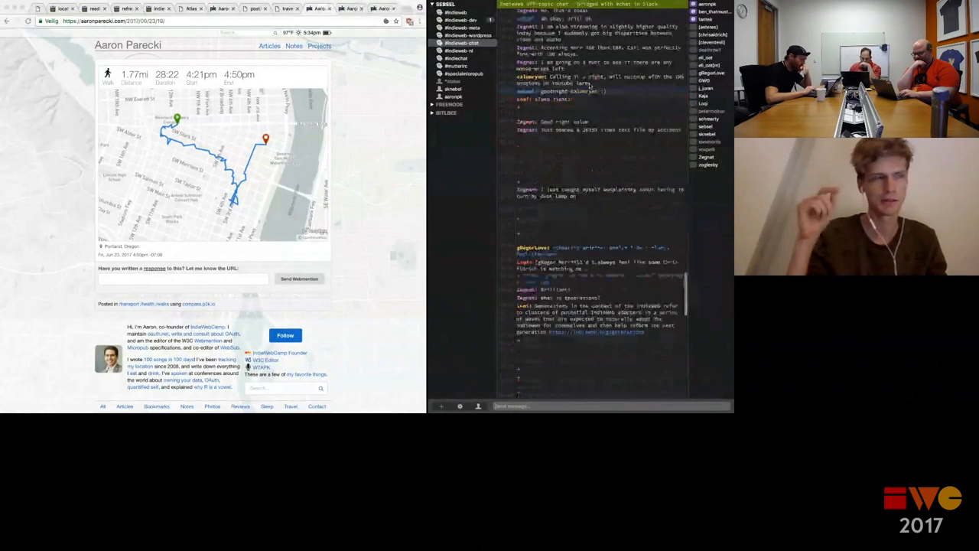
{"action": "scroll", "scroll_direction": "down", "scroll_amount": 3}
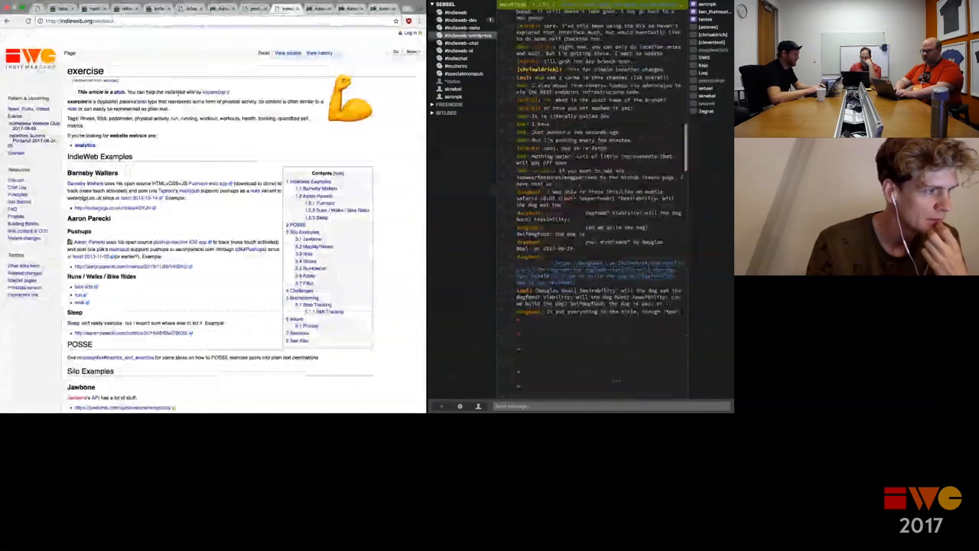
Scroll the IndieWeb exercise page's Silo Examples down to the Strava entry.
{"action": "scroll", "scroll_direction": "down", "scroll_amount": 3}
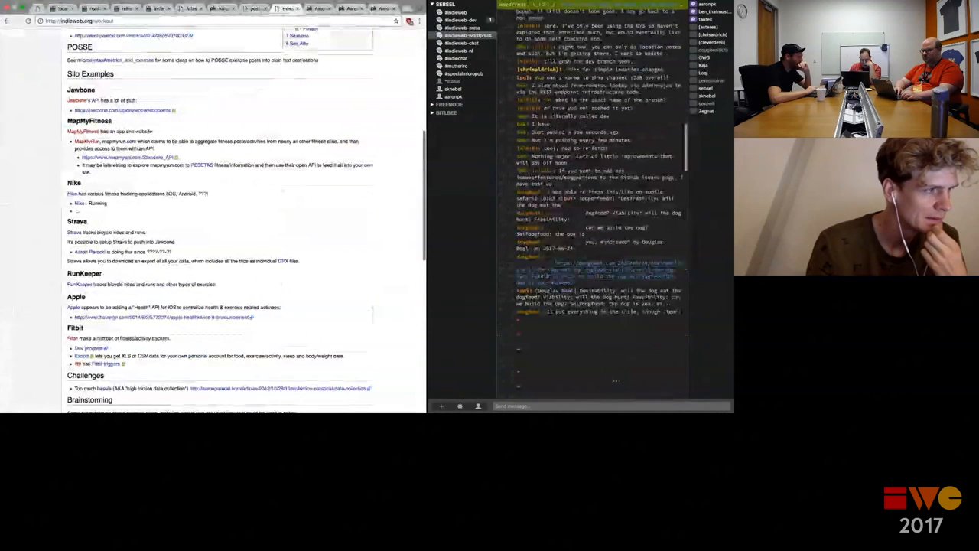
{"action": "scroll", "scroll_direction": "down", "scroll_amount": 3}
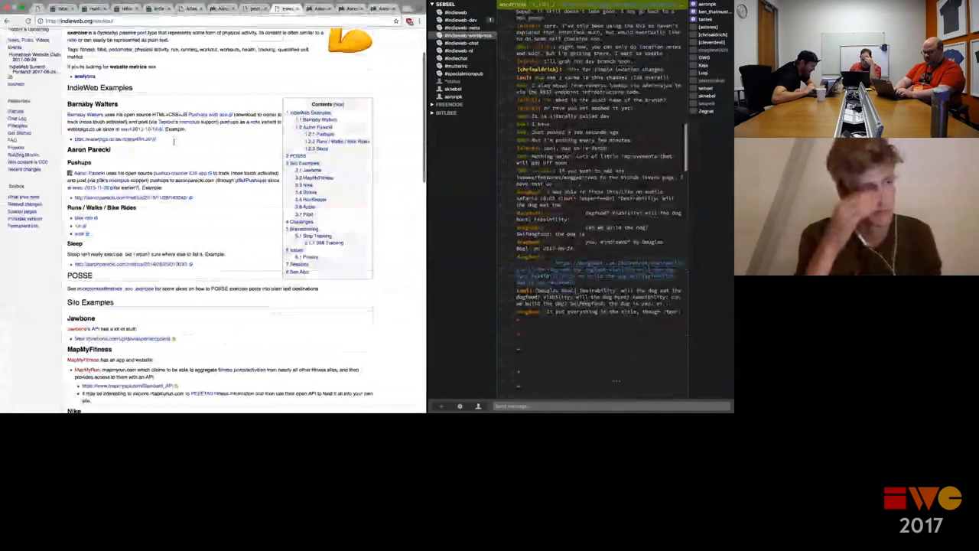
{"action": "scroll", "scroll_direction": "down", "scroll_amount": 3}
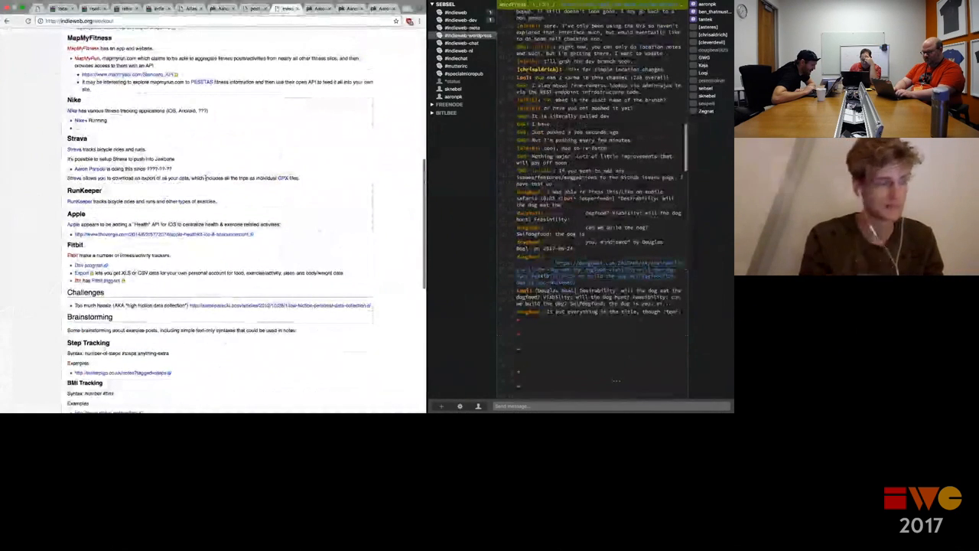
{"action": "scroll", "scroll_direction": "down", "scroll_amount": 3}
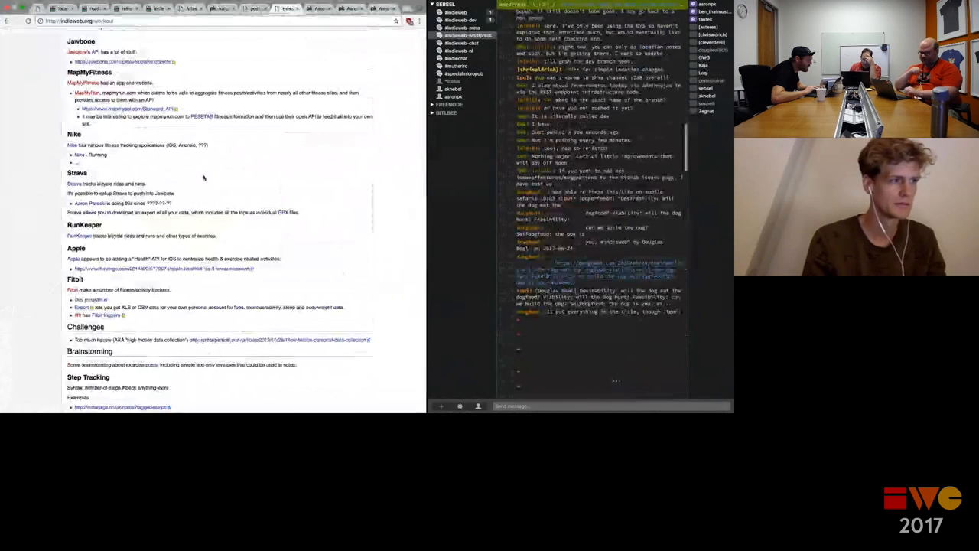
{"action": "scroll", "scroll_direction": "down", "scroll_amount": 3}
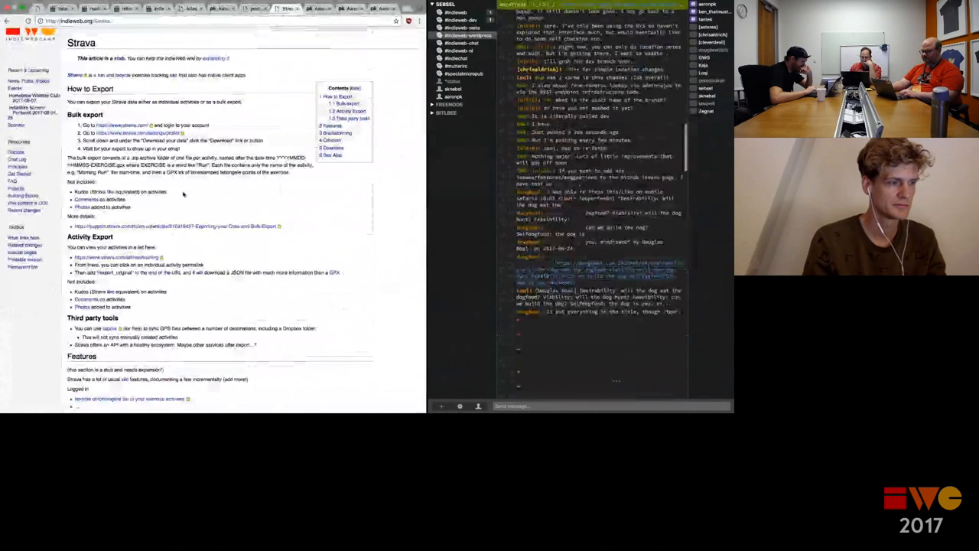
Read the IndieWeb Strava page's How to Export, Third party tools and Features sections.
{"action": "scroll", "scroll_direction": "down", "scroll_amount": 3}
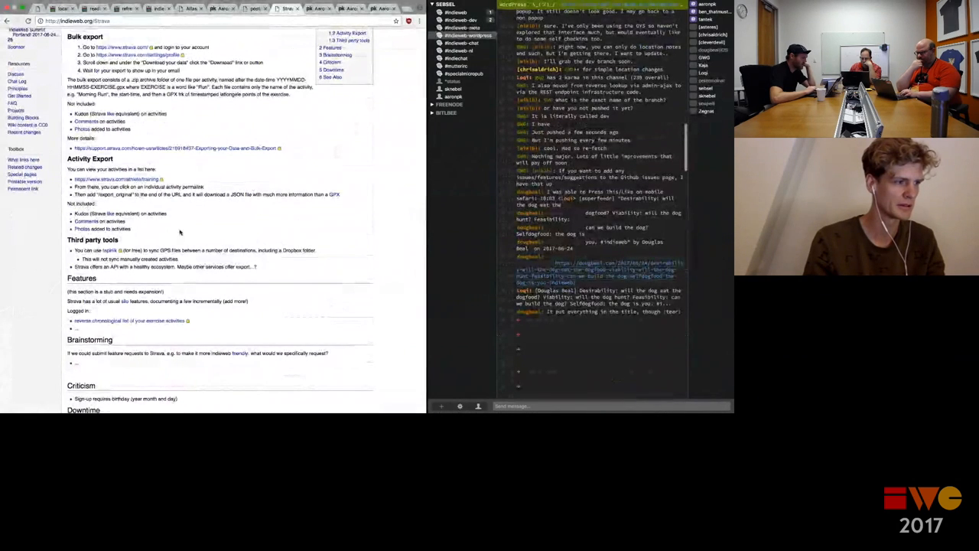
{"action": "scroll", "scroll_direction": "down", "scroll_amount": 3}
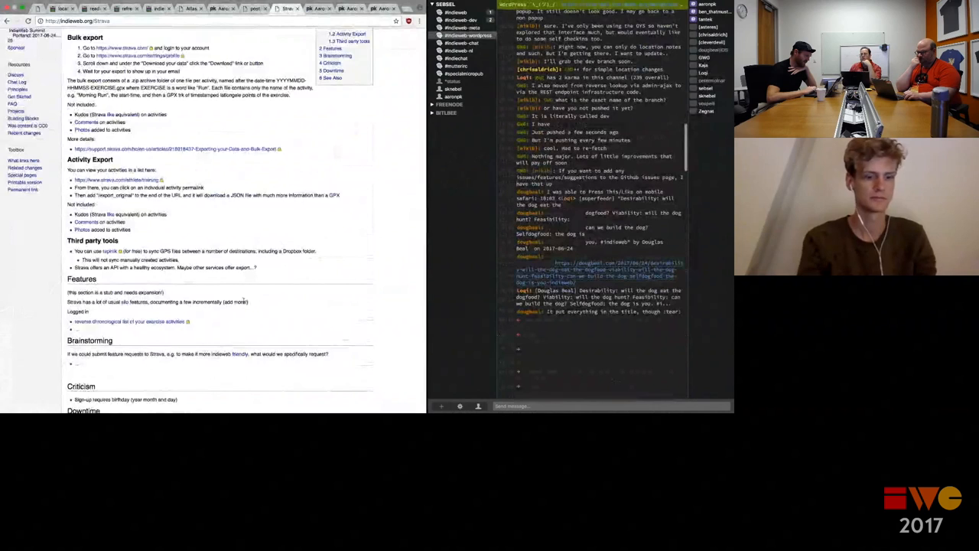
{"action": "scroll", "scroll_direction": "down", "scroll_amount": 3}
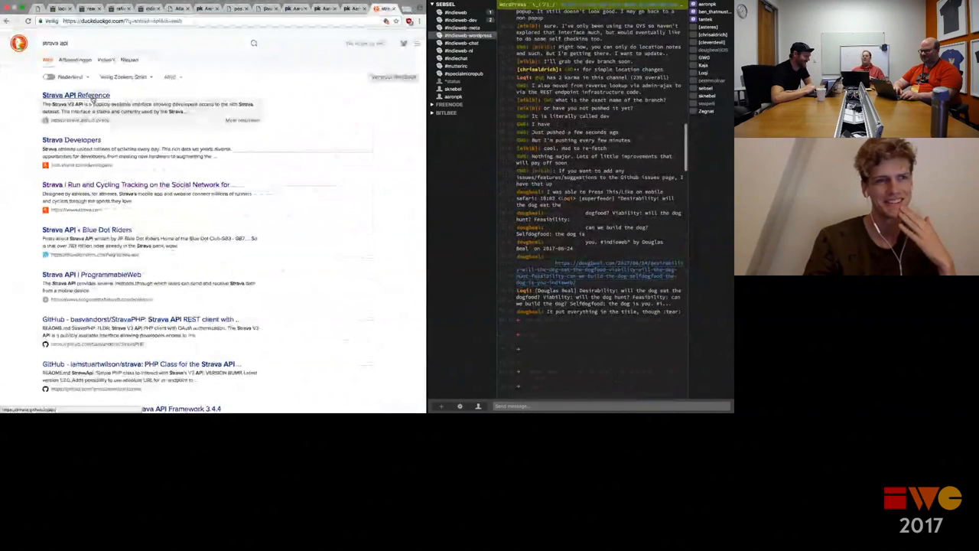
Open the 'Strava API Reference' result from the DuckDuckGo 'strava api' search.
{"action": "left_click", "coordinate": [76, 95]}
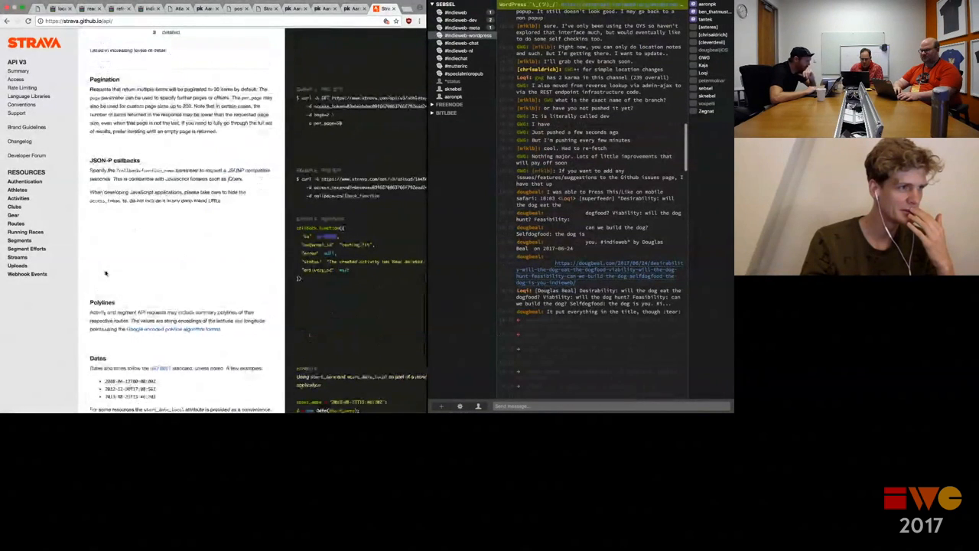
Open Strava's Webhook Events docs and scroll to List and Delete push subscriptions.
{"action": "left_click", "coordinate": [27, 273]}
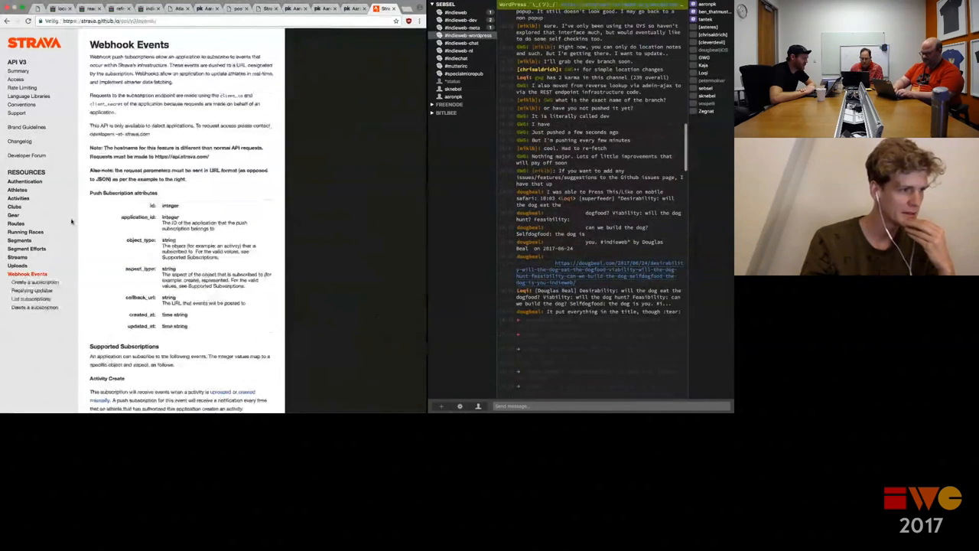
{"action": "scroll", "scroll_direction": "down", "scroll_amount": 3}
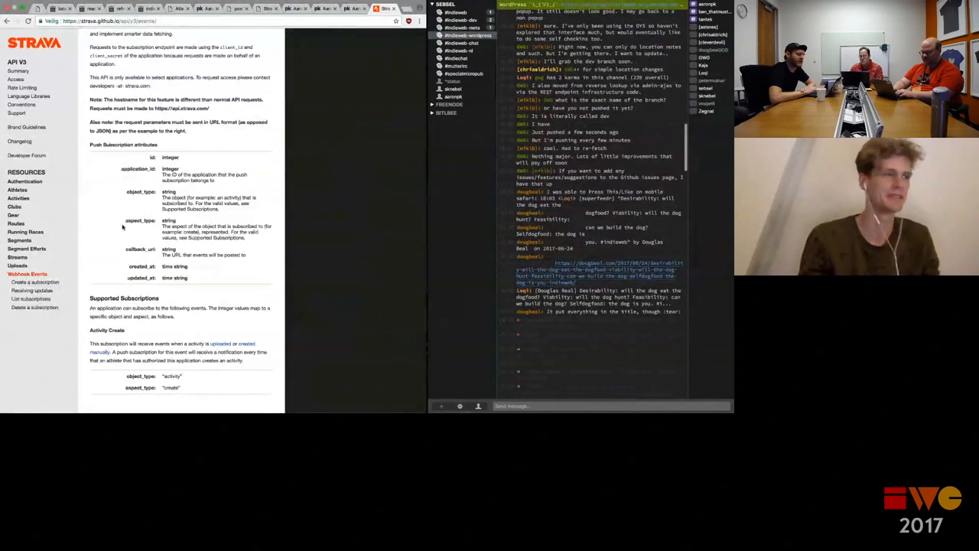
{"action": "scroll", "scroll_direction": "down", "scroll_amount": 3}
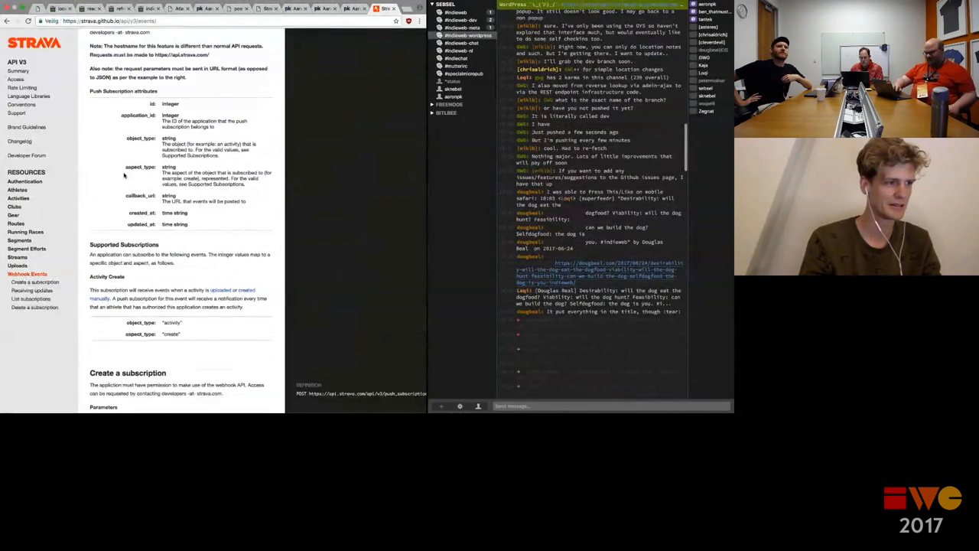
{"action": "scroll", "scroll_direction": "down", "scroll_amount": 3}
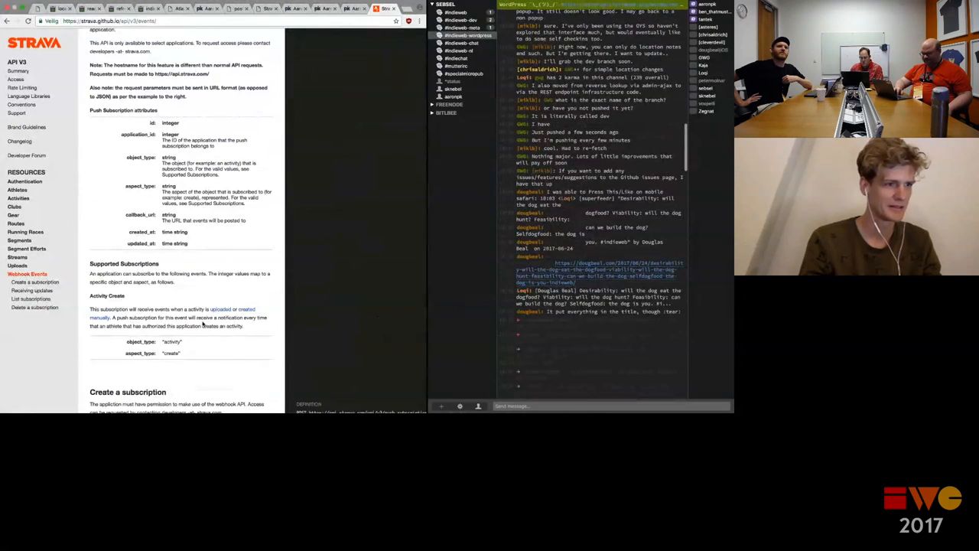
{"action": "scroll", "scroll_direction": "down", "scroll_amount": 3}
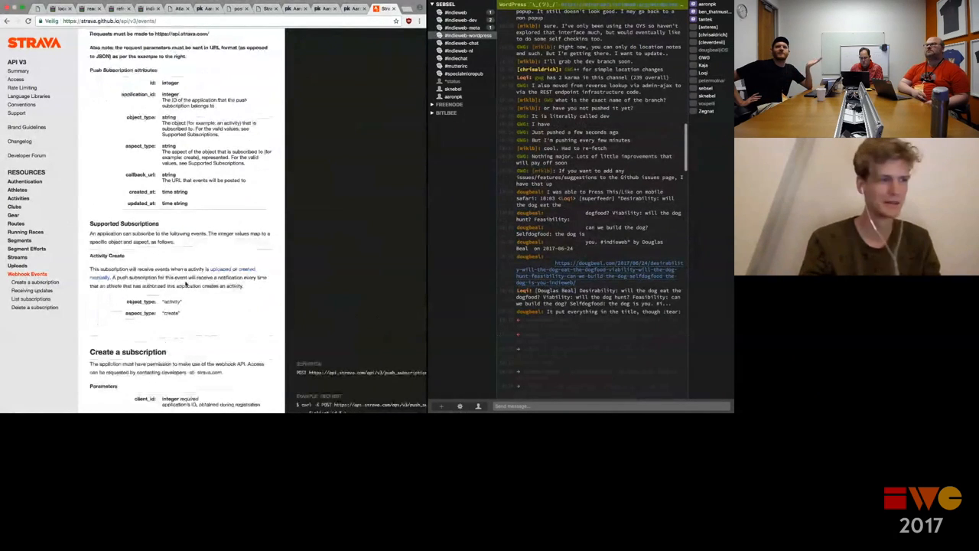
{"action": "scroll", "scroll_direction": "down", "scroll_amount": 3}
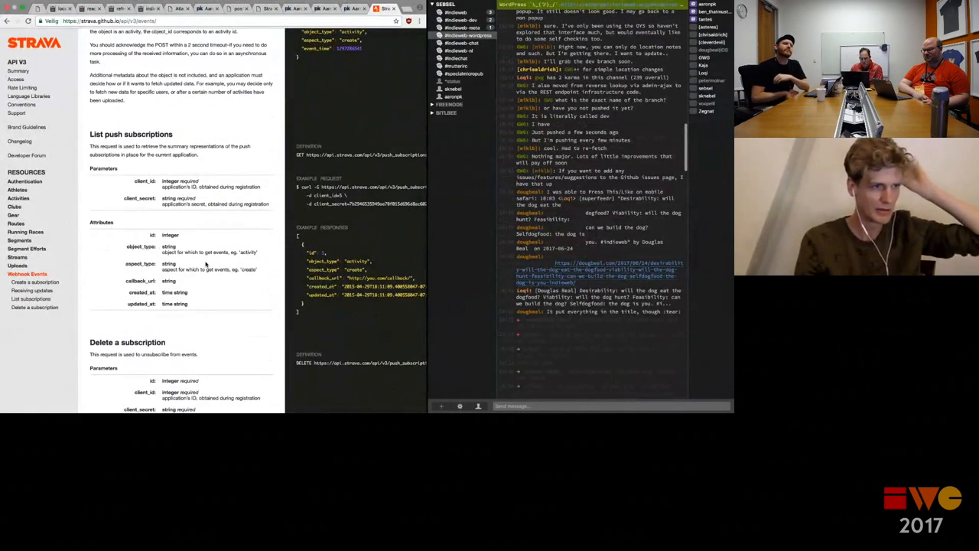
Scroll the Webhook Events page to Create a subscription and its example request.
{"action": "scroll", "scroll_direction": "down", "scroll_amount": 3}
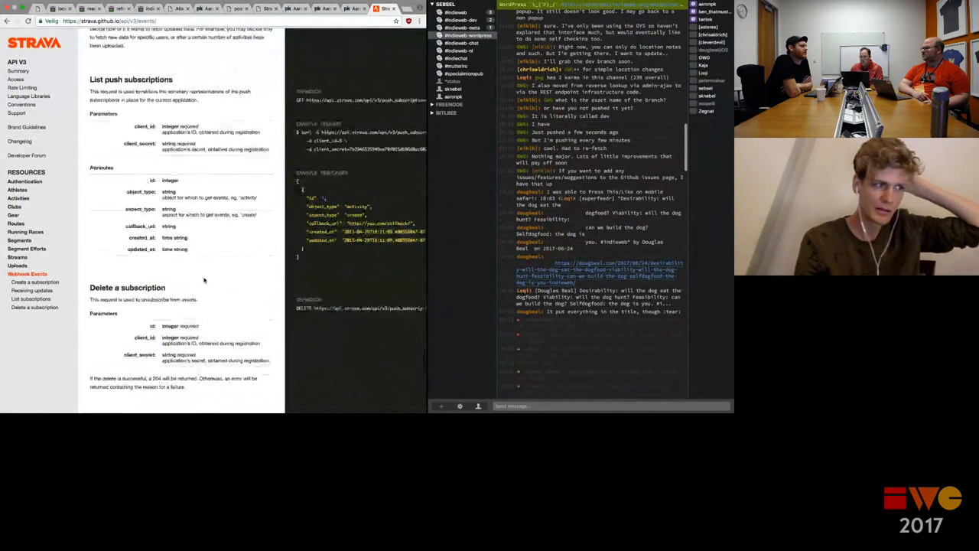
{"action": "scroll", "scroll_direction": "down", "scroll_amount": 3}
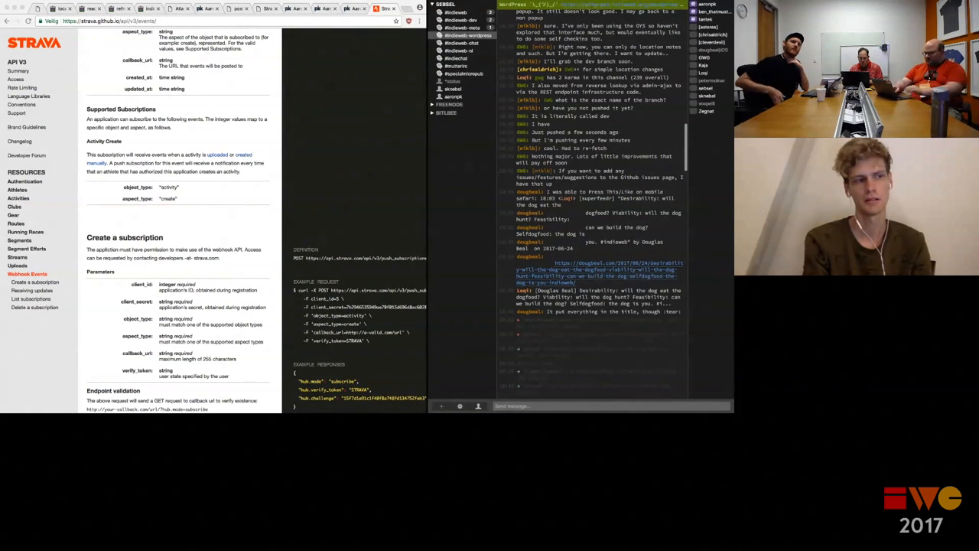
Scroll the Webhook Events page to the Endpoint validation and Receiving updates sections.
{"action": "scroll", "scroll_direction": "down", "scroll_amount": 3}
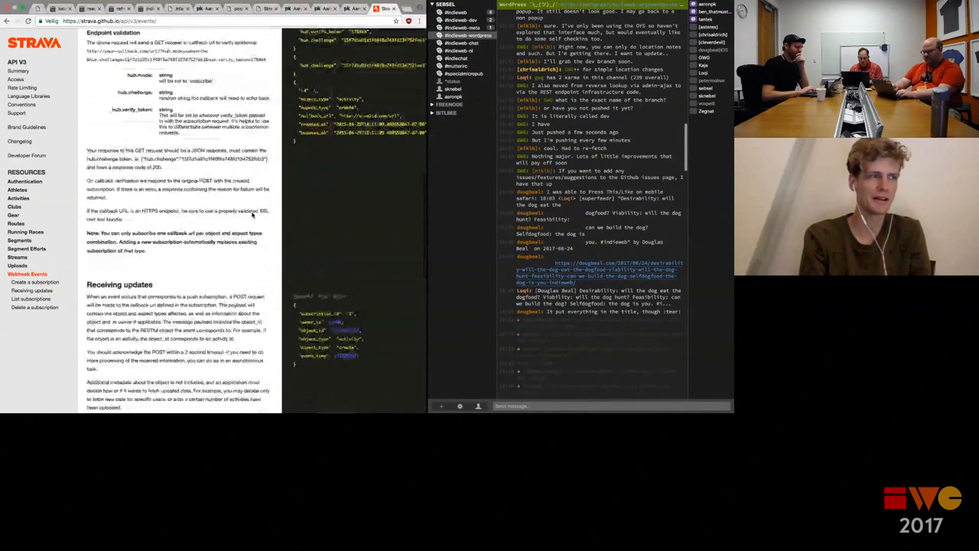
{"action": "scroll", "scroll_direction": "down", "scroll_amount": 3}
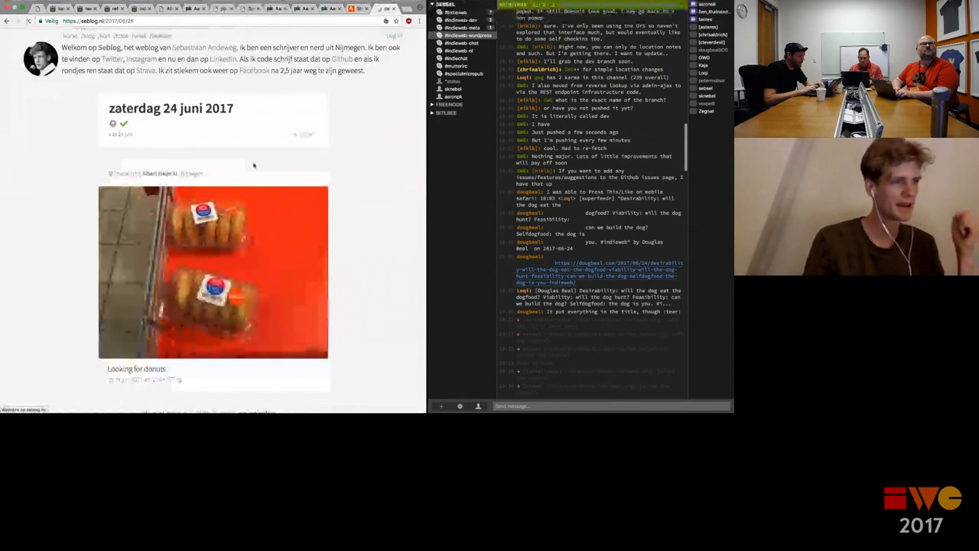
Step back through Seblog's day archives from 24 June to 22 June 2017.
{"action": "scroll", "scroll_direction": "down", "scroll_amount": 3}
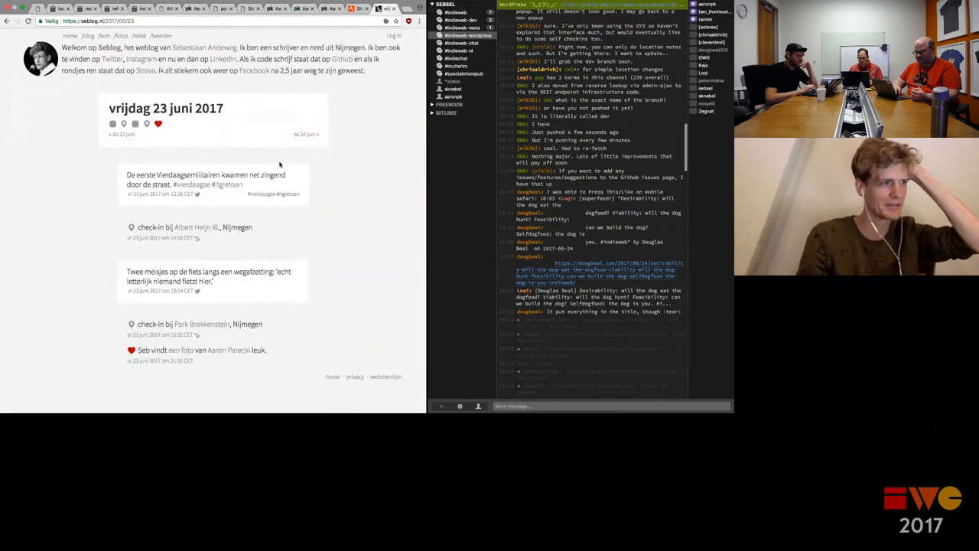
{"action": "scroll", "scroll_direction": "down", "scroll_amount": 3}
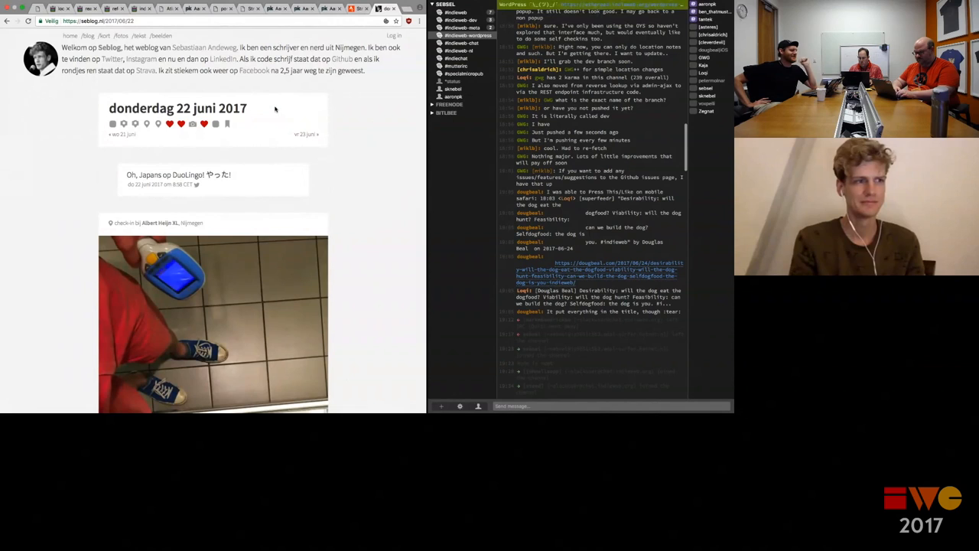
{"action": "left_click", "coordinate": [306, 134]}
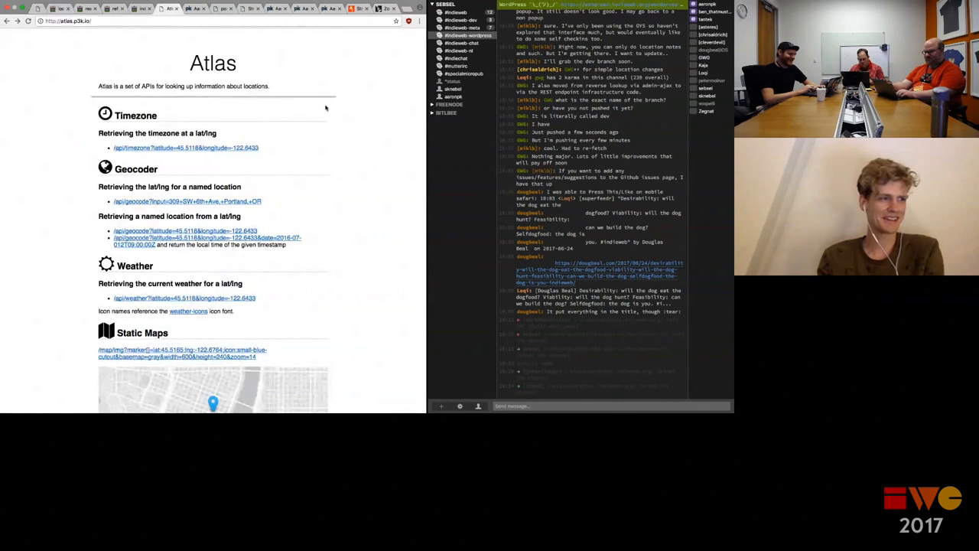
Scroll atlas.p3k.io through its Timezone, Geocoder, Weather and Static Maps sections.
{"action": "scroll", "scroll_direction": "down", "scroll_amount": 3}
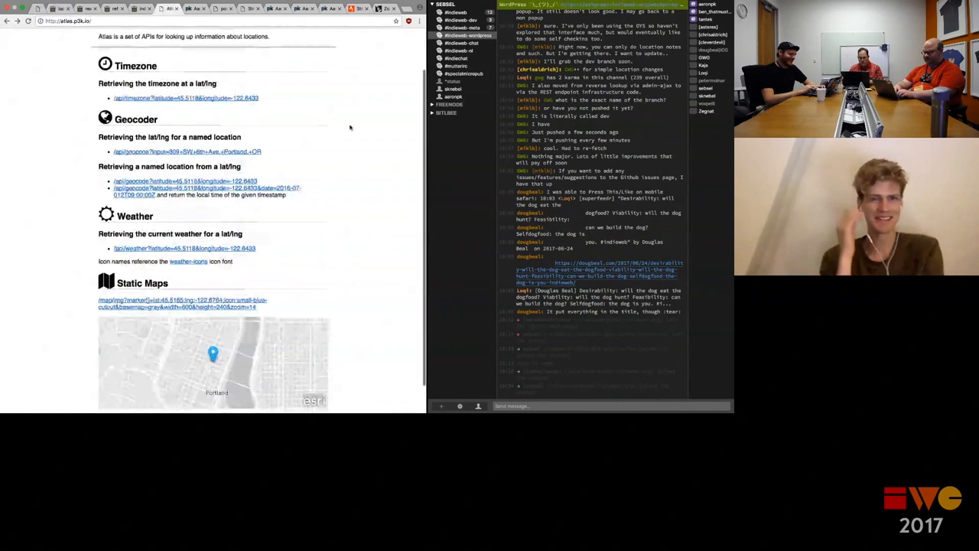
{"action": "scroll", "scroll_direction": "down", "scroll_amount": 3}
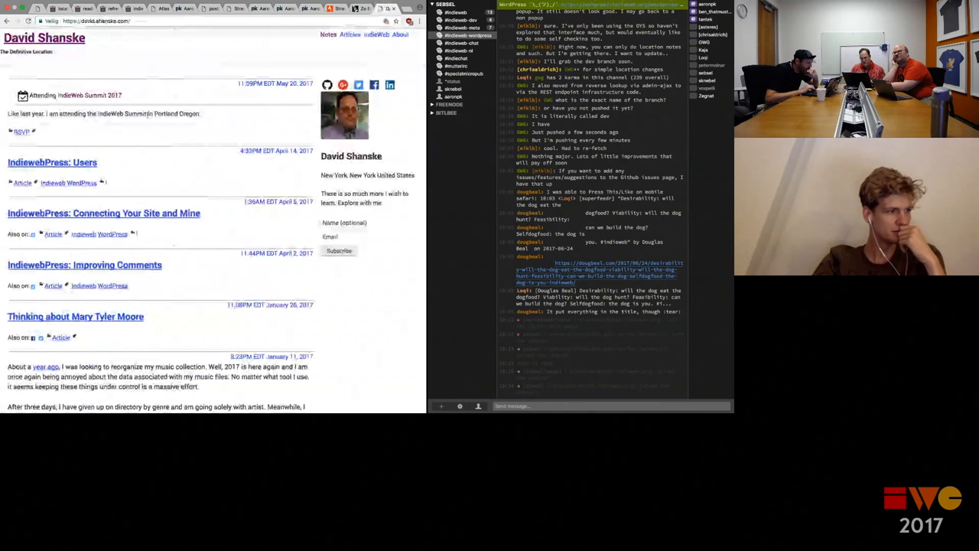
Scroll David Shanske's homepage past the music post to 'Location Support Returns'.
{"action": "scroll", "scroll_direction": "down", "scroll_amount": 3}
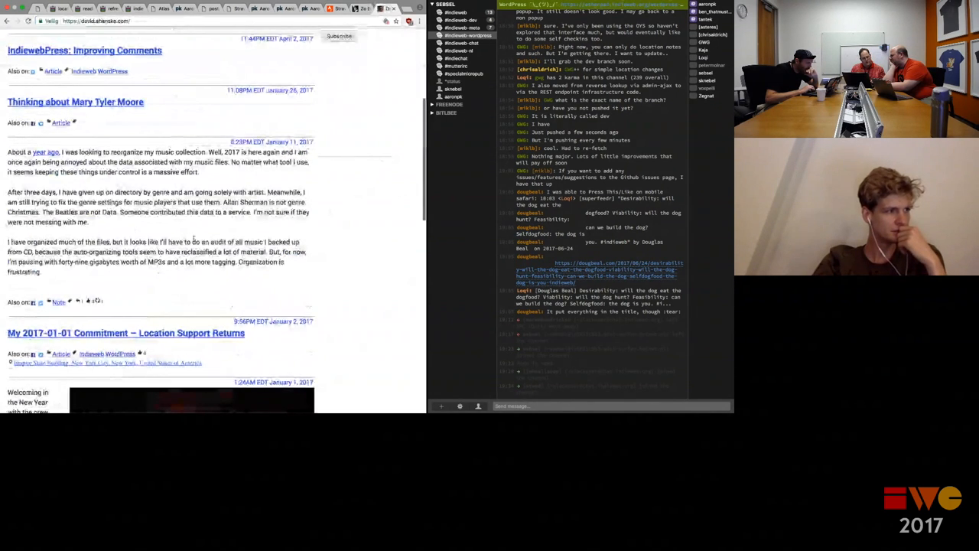
{"action": "scroll", "scroll_direction": "down", "scroll_amount": 3}
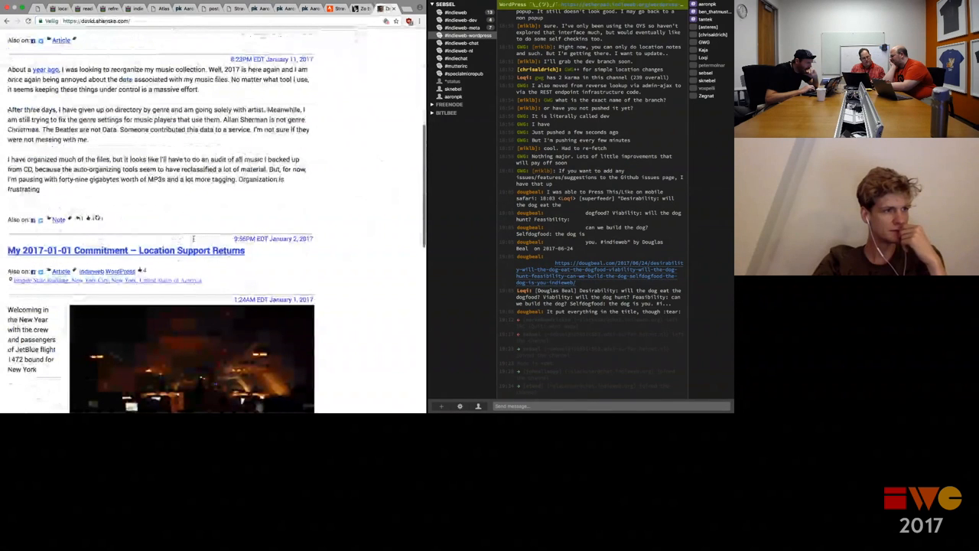
{"action": "scroll", "scroll_direction": "down", "scroll_amount": 3}
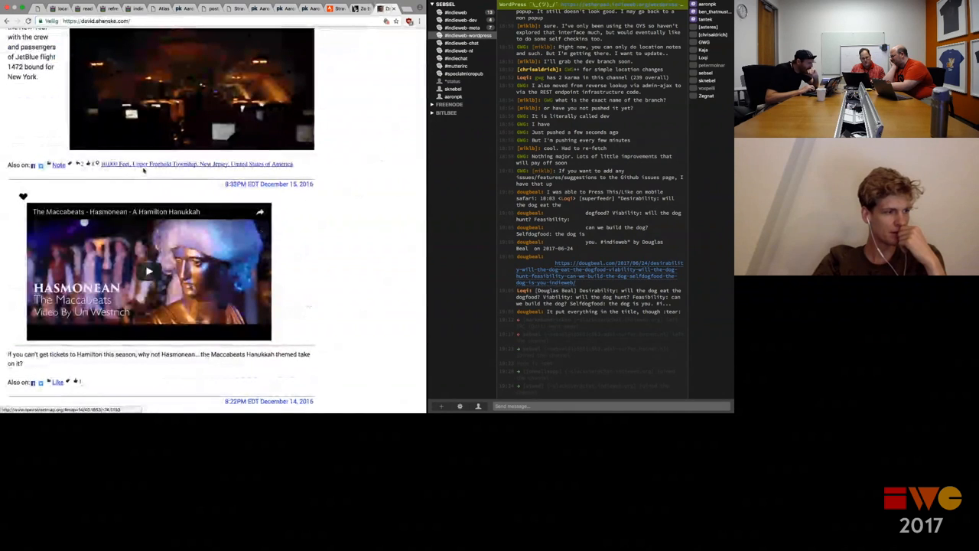
{"action": "scroll", "scroll_direction": "down", "scroll_amount": 3}
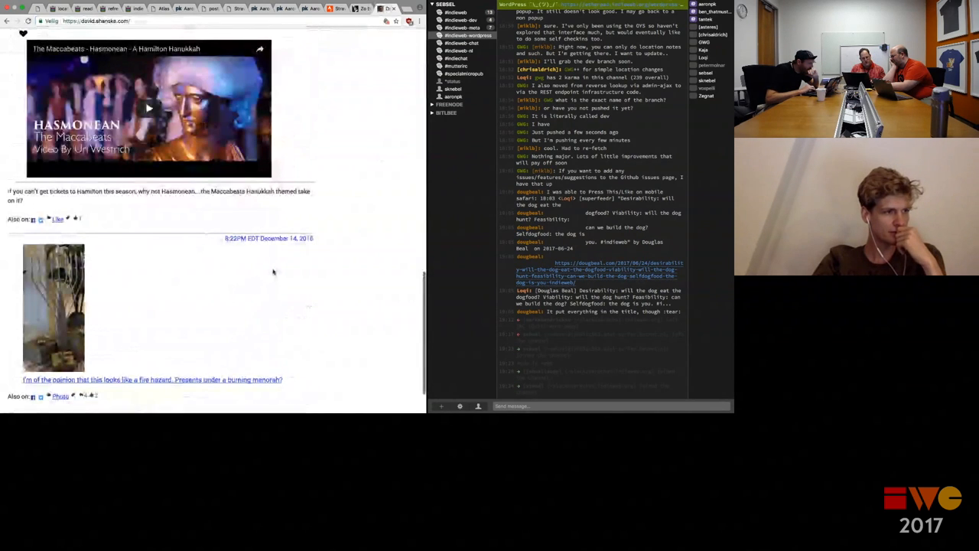
{"action": "scroll", "scroll_direction": "down", "scroll_amount": 3}
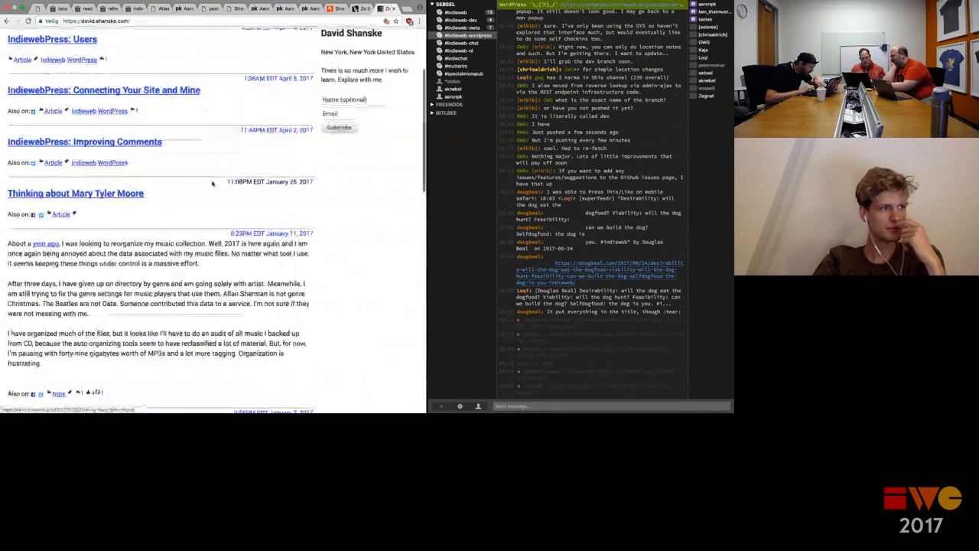
{"action": "scroll", "scroll_direction": "up", "scroll_amount": 3}
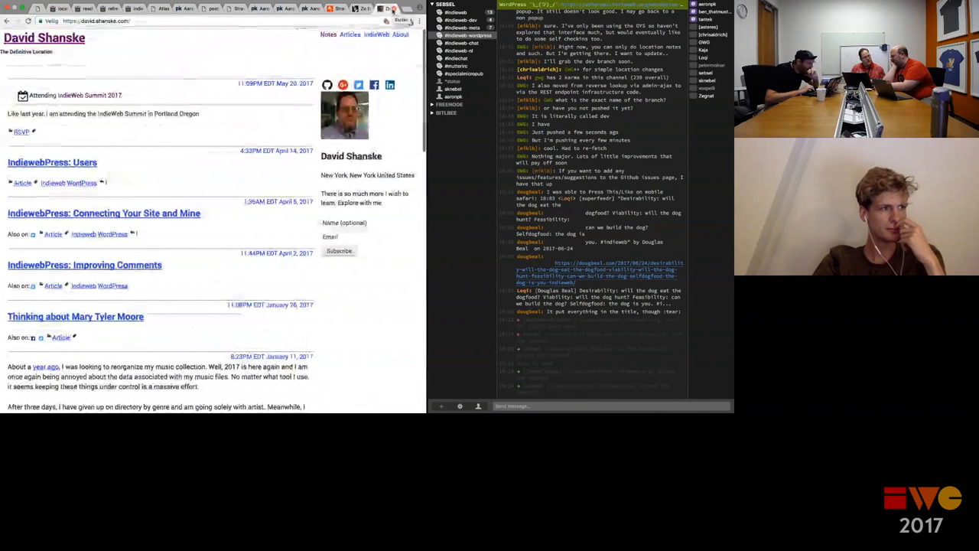
{"action": "scroll", "scroll_direction": "down", "scroll_amount": 3}
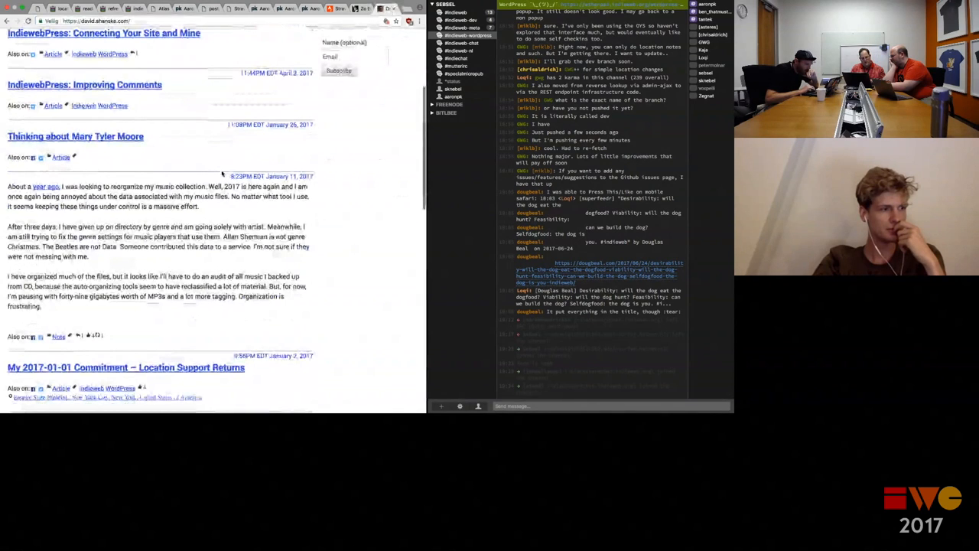
{"action": "scroll", "scroll_direction": "down", "scroll_amount": 3}
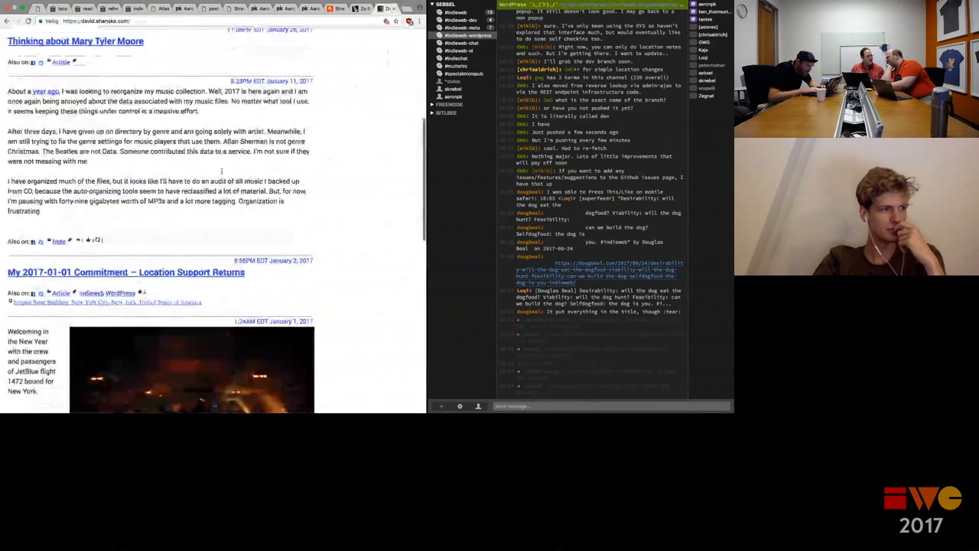
{"action": "scroll", "scroll_direction": "down", "scroll_amount": 3}
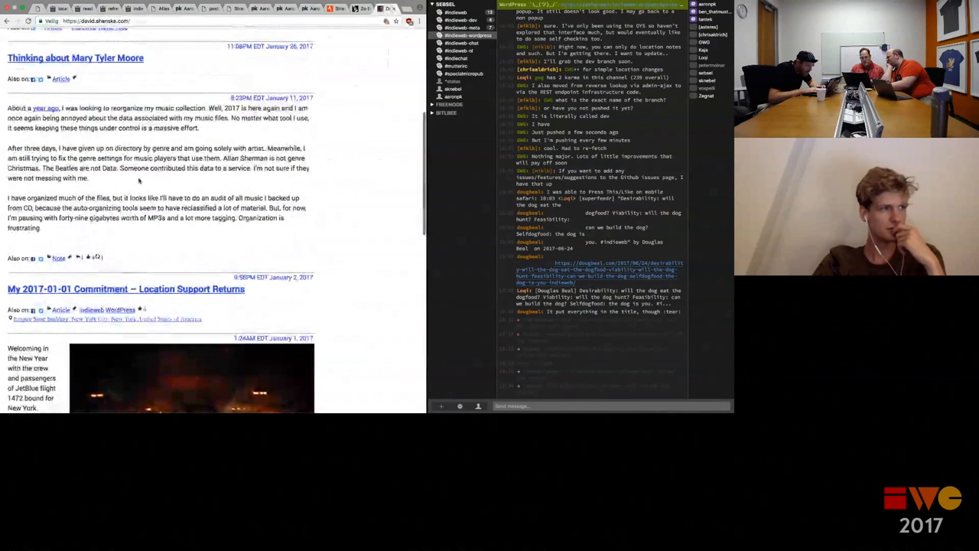